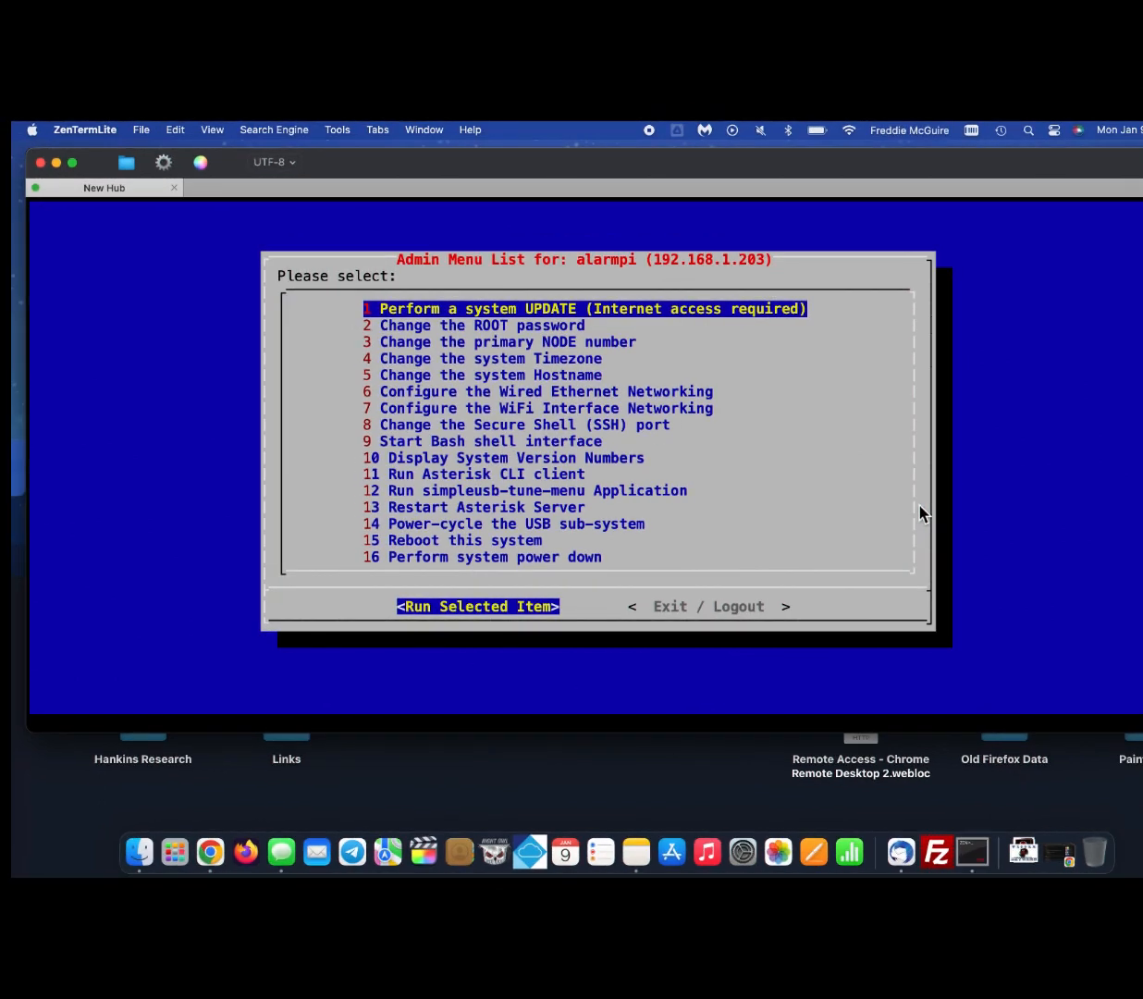
- Start a Bash shell from the admin menu and run crontab -e to edit the crontab
key("Down")
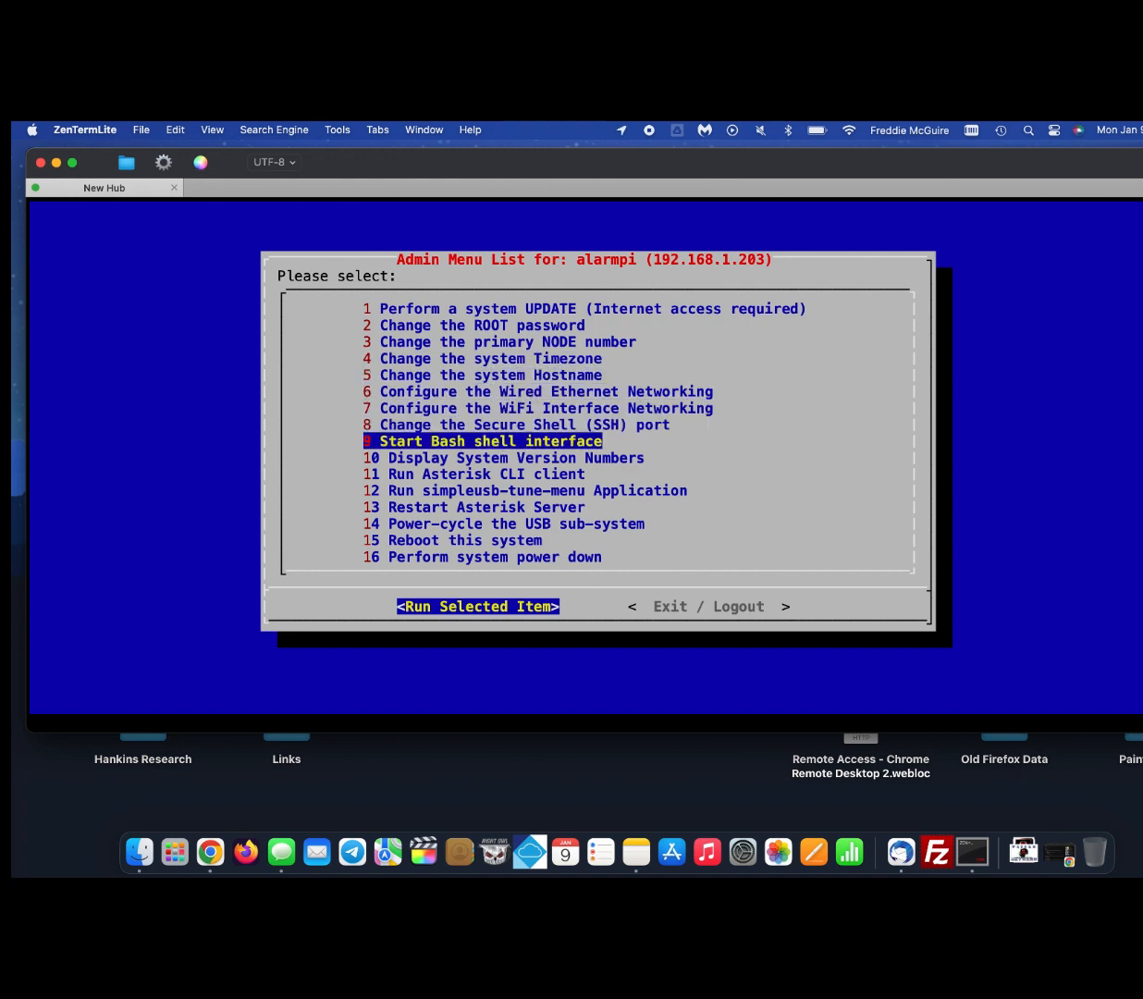
left_click(477, 607)
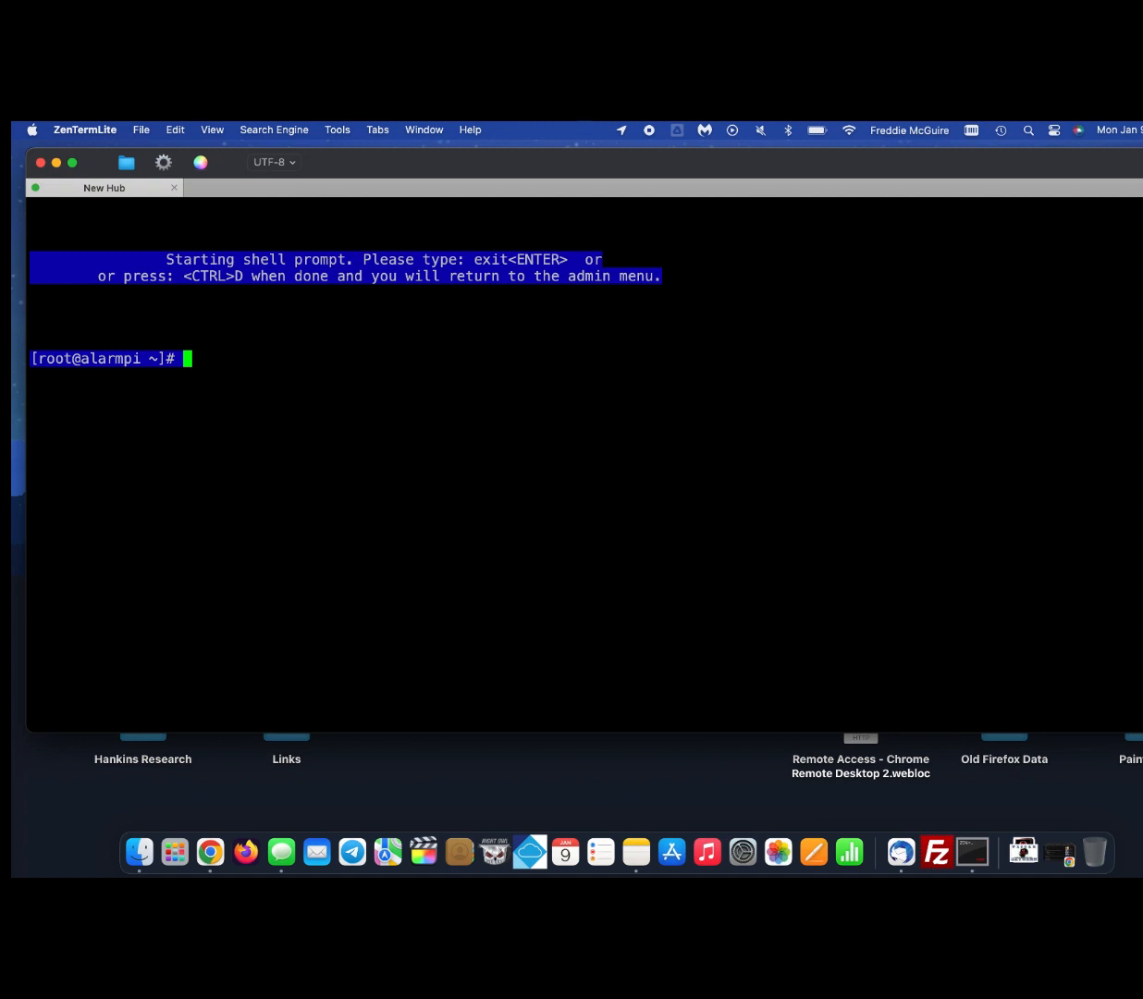
type("cro")
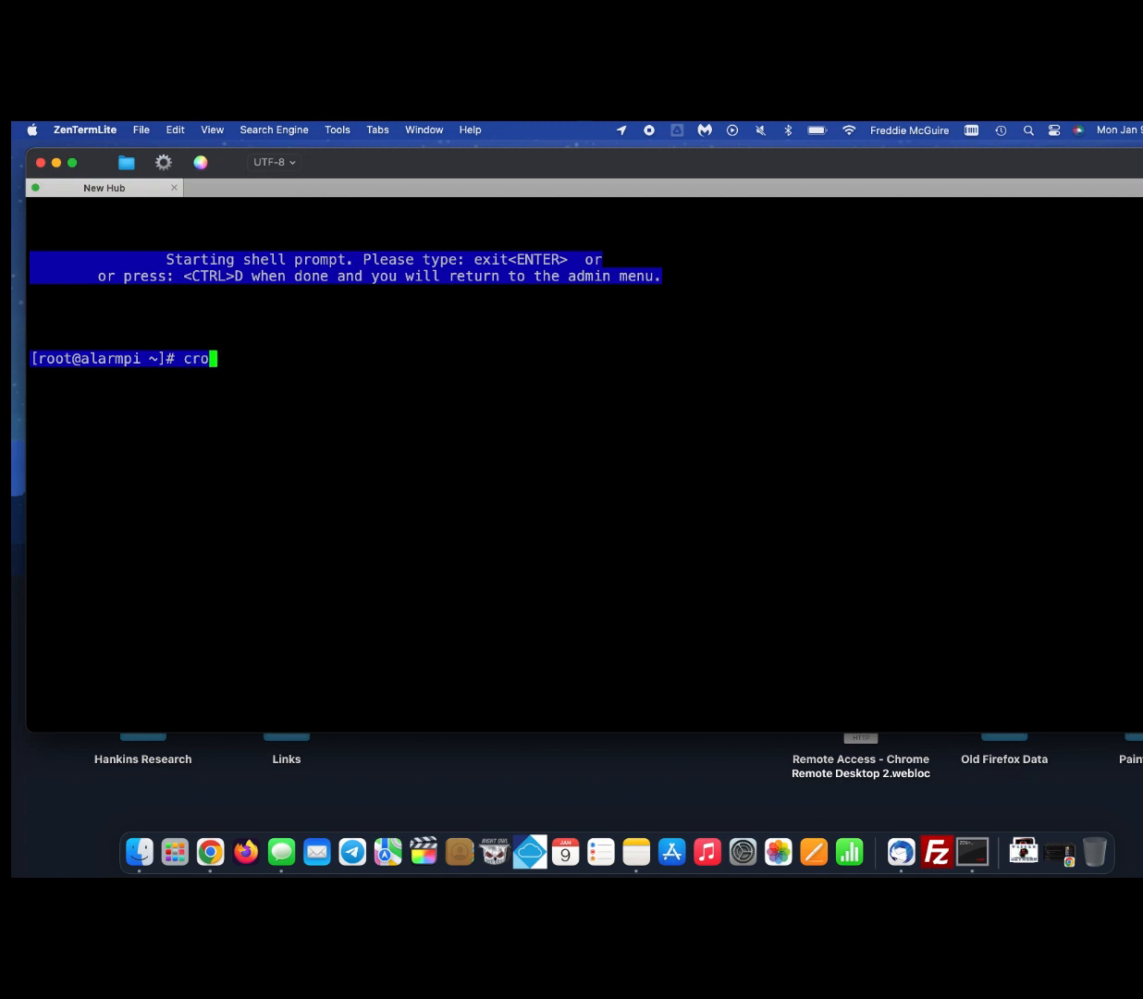
type("ntab")
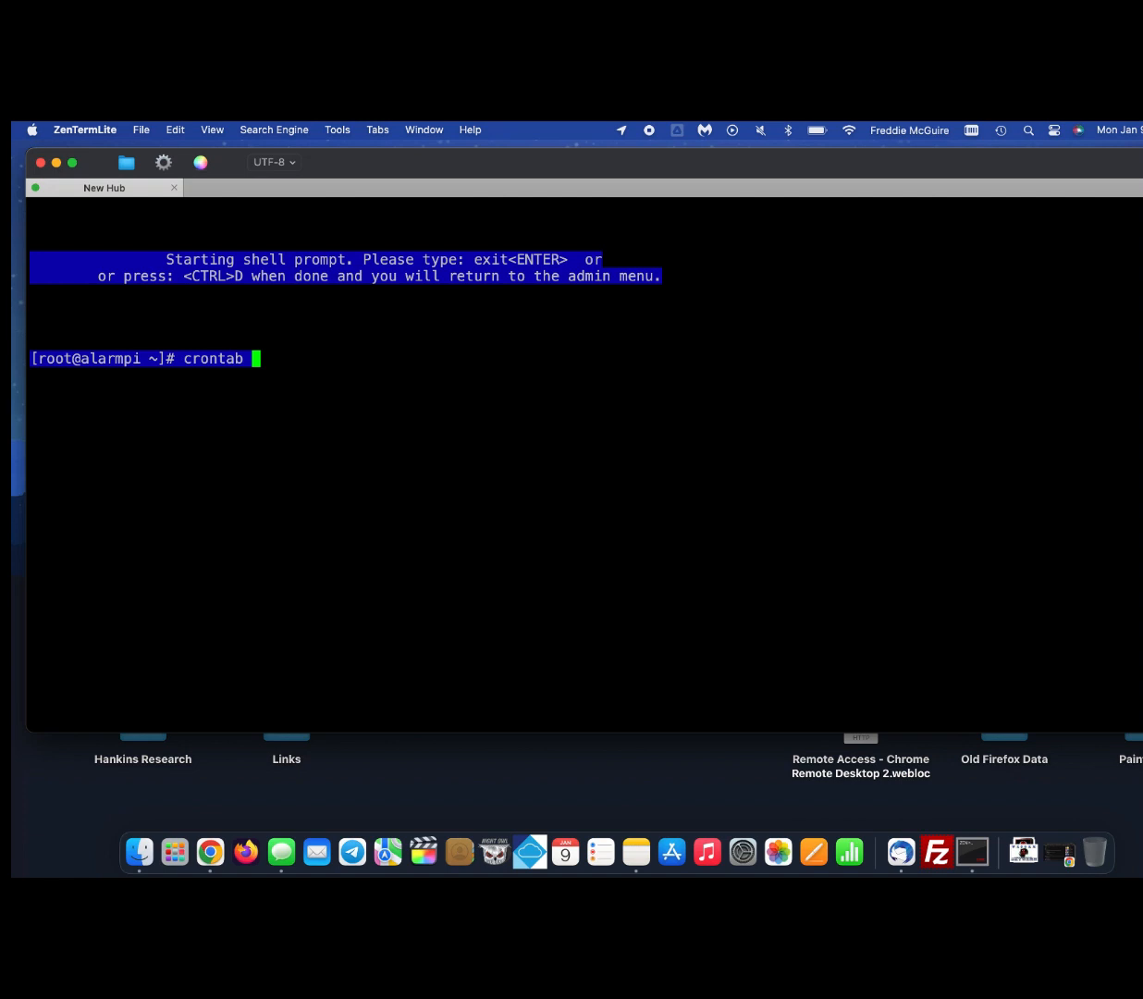
key("Return")
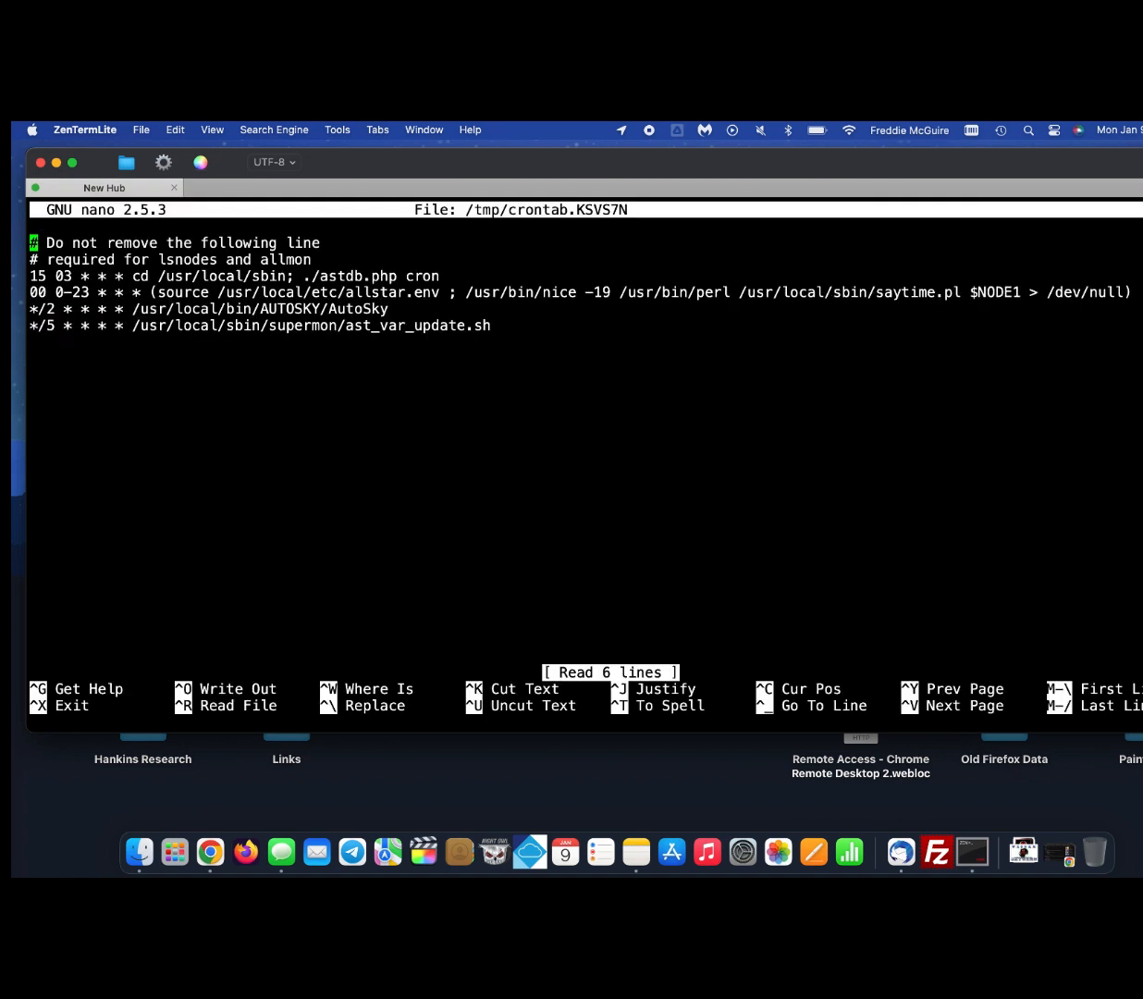
- Insert zip code 74437 before $NODE1 on the saytime line and save the crontab
key("Down")
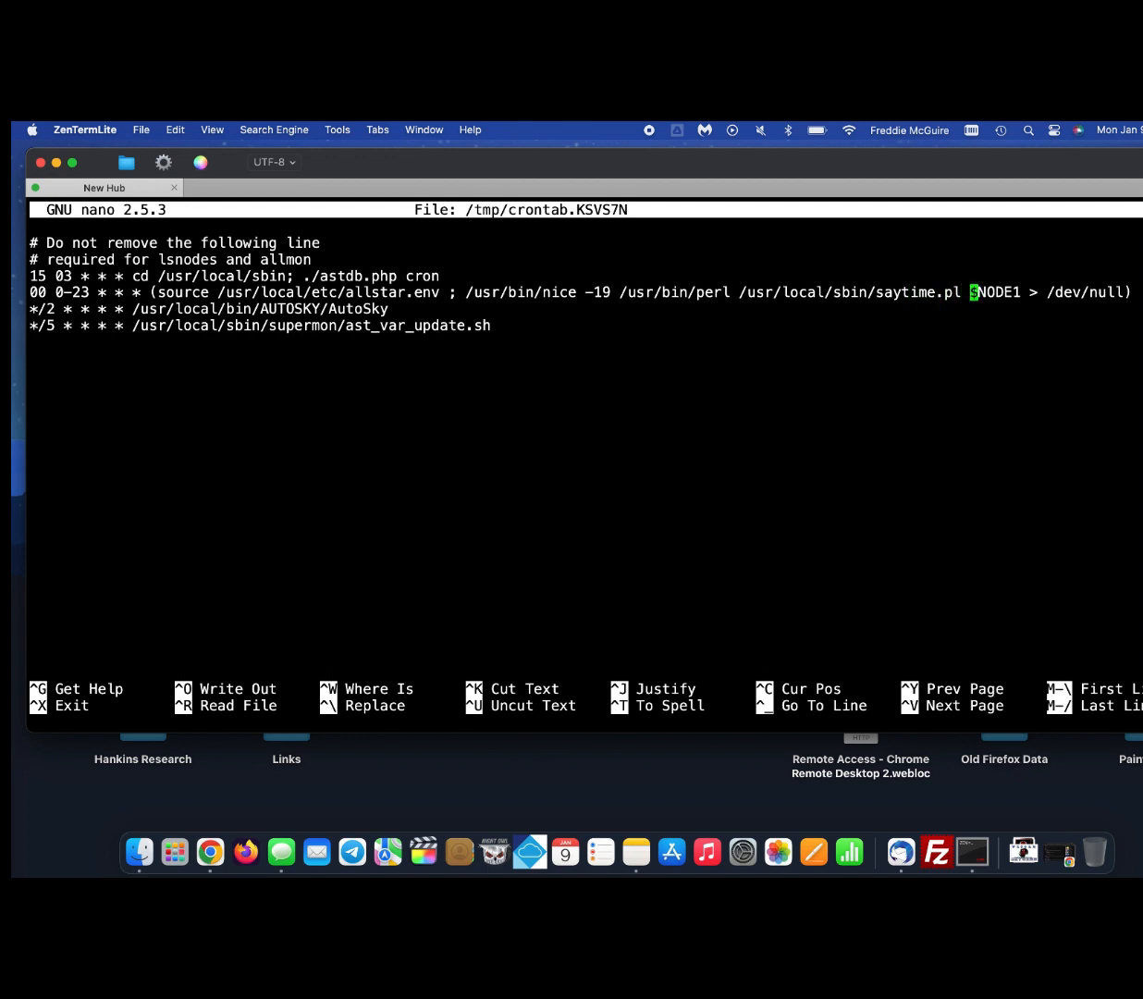
type("74437")
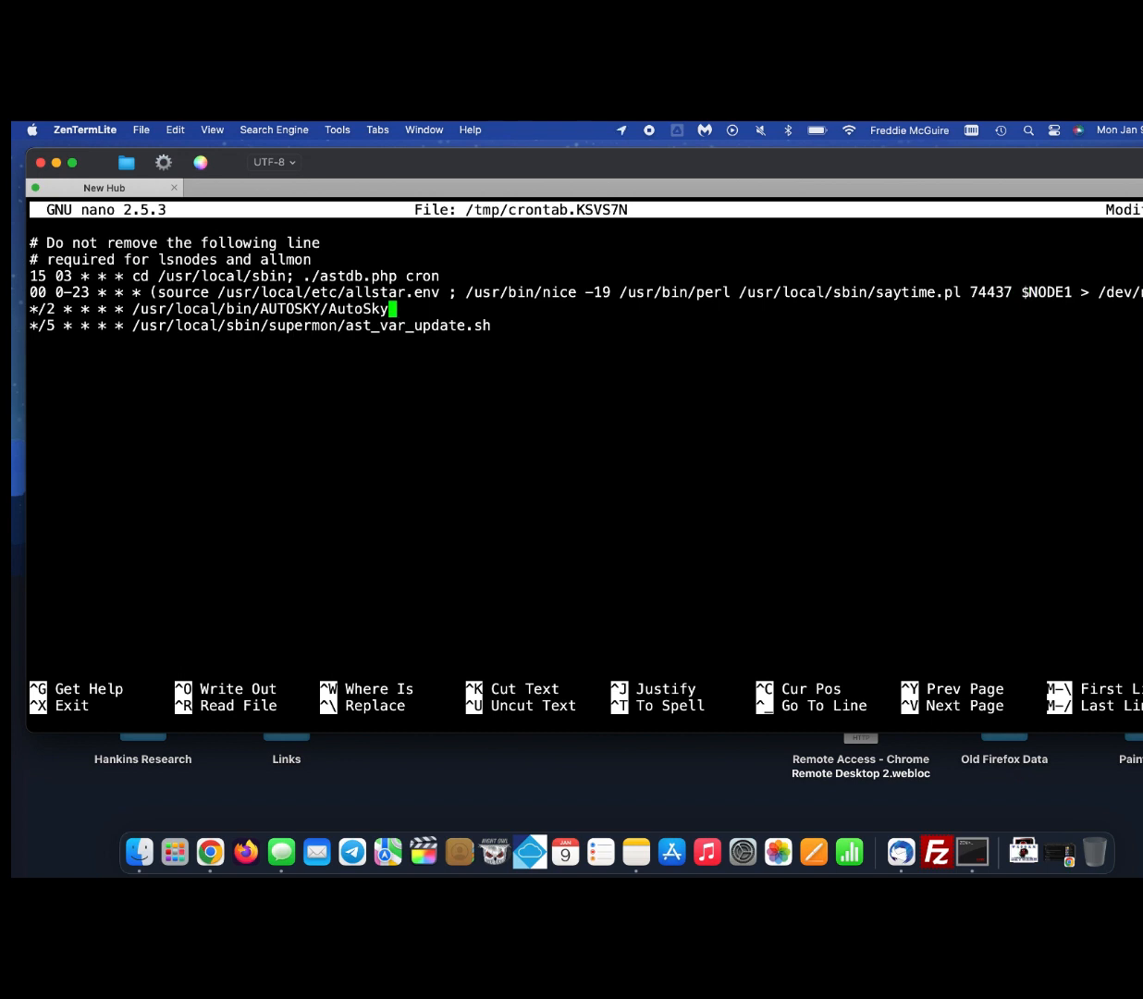
key("ctrl+o")
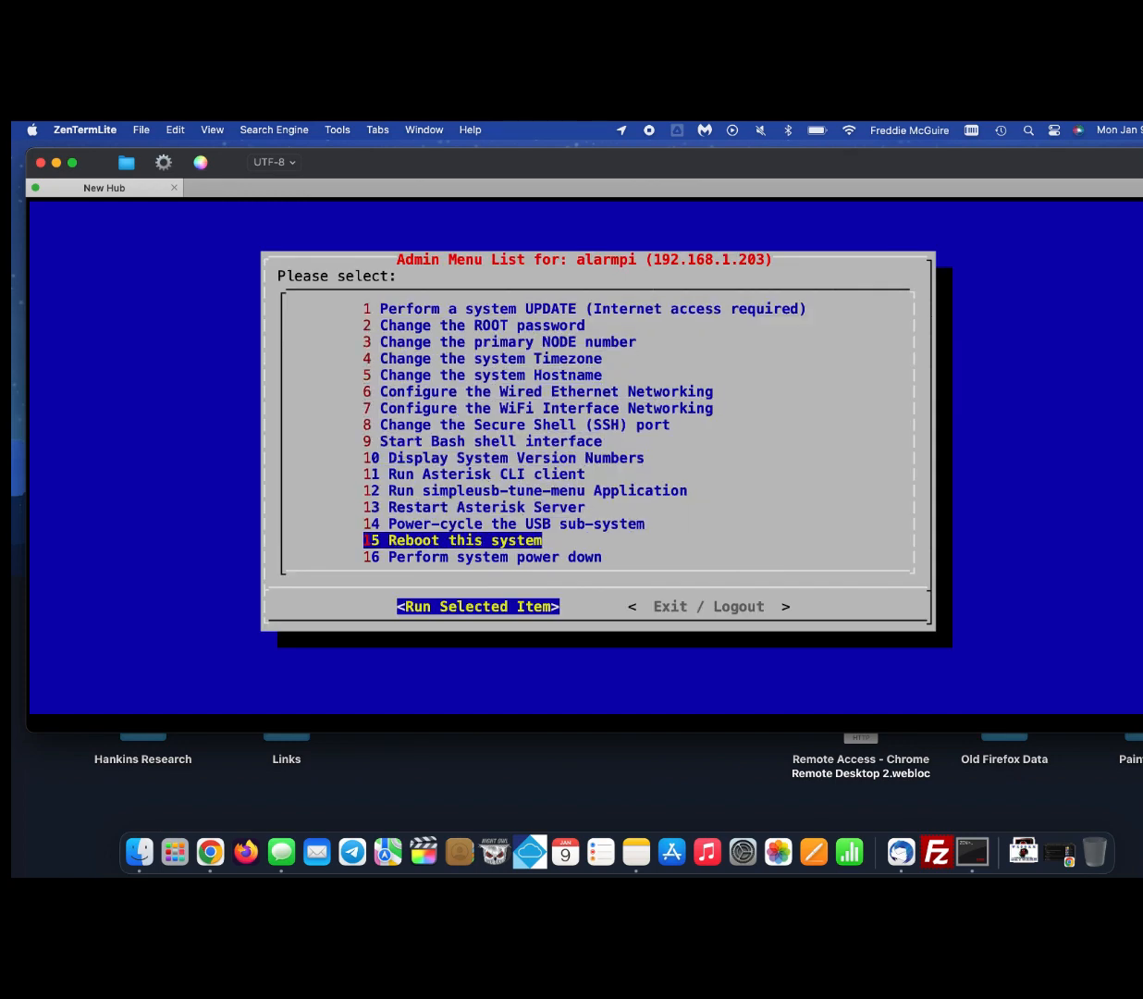
- Run option 15 Reboot this system from the admin menu
left_click(477, 606)
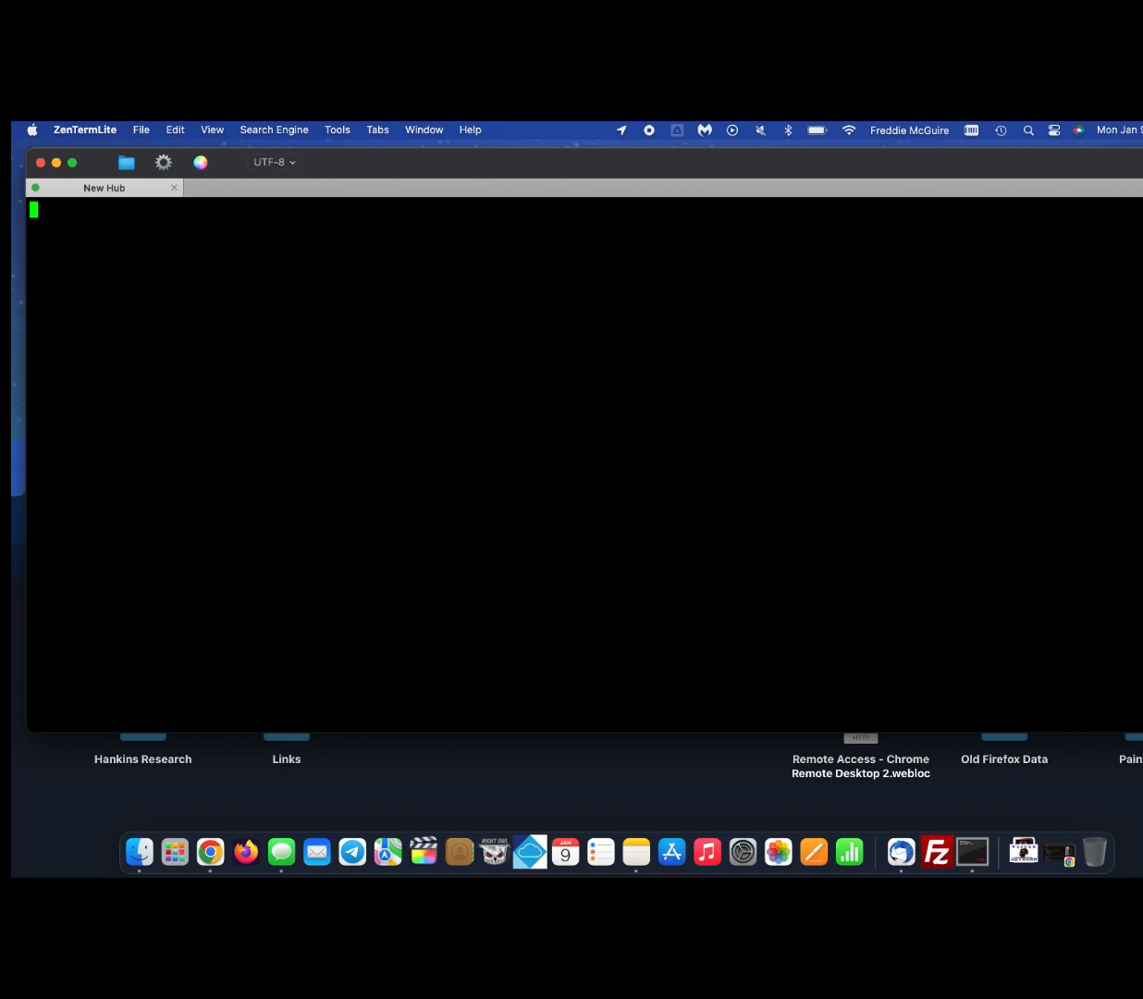